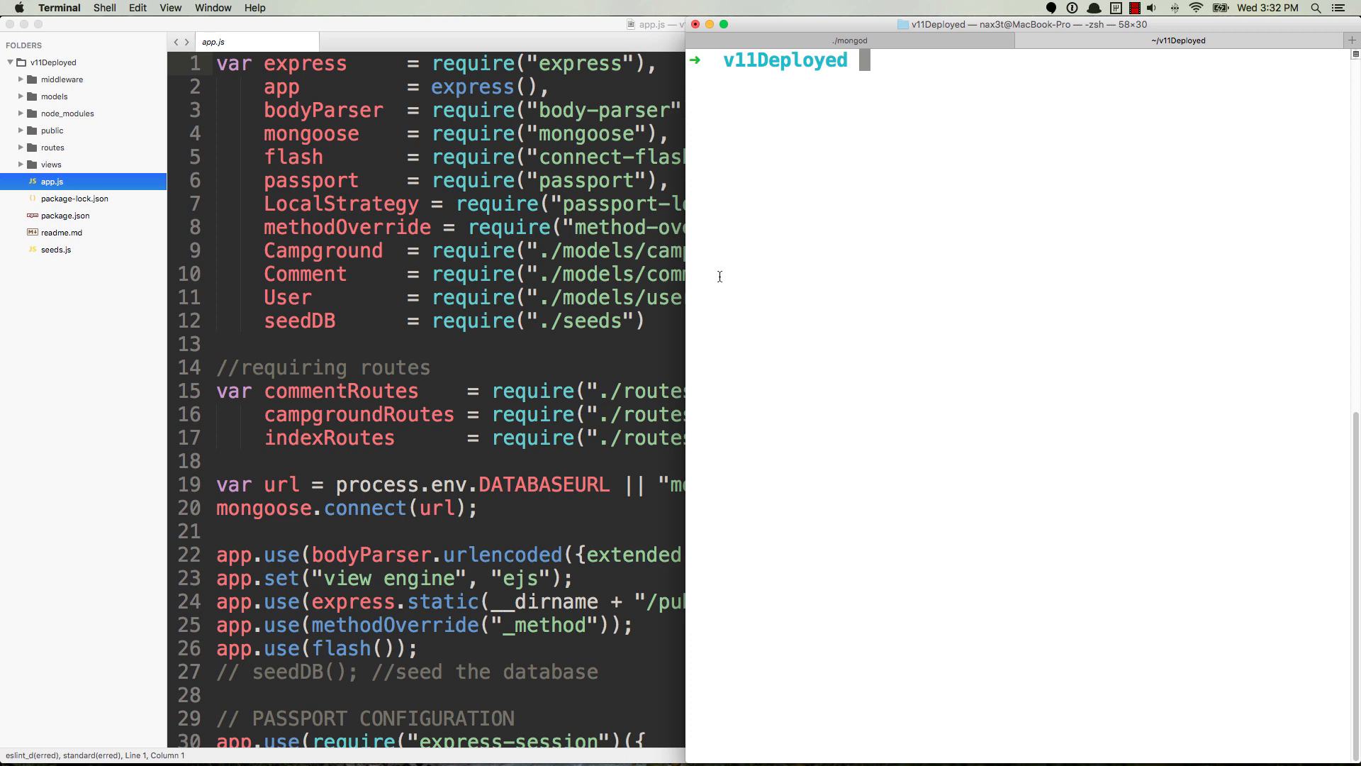
pyautogui.moveTo(733, 275)
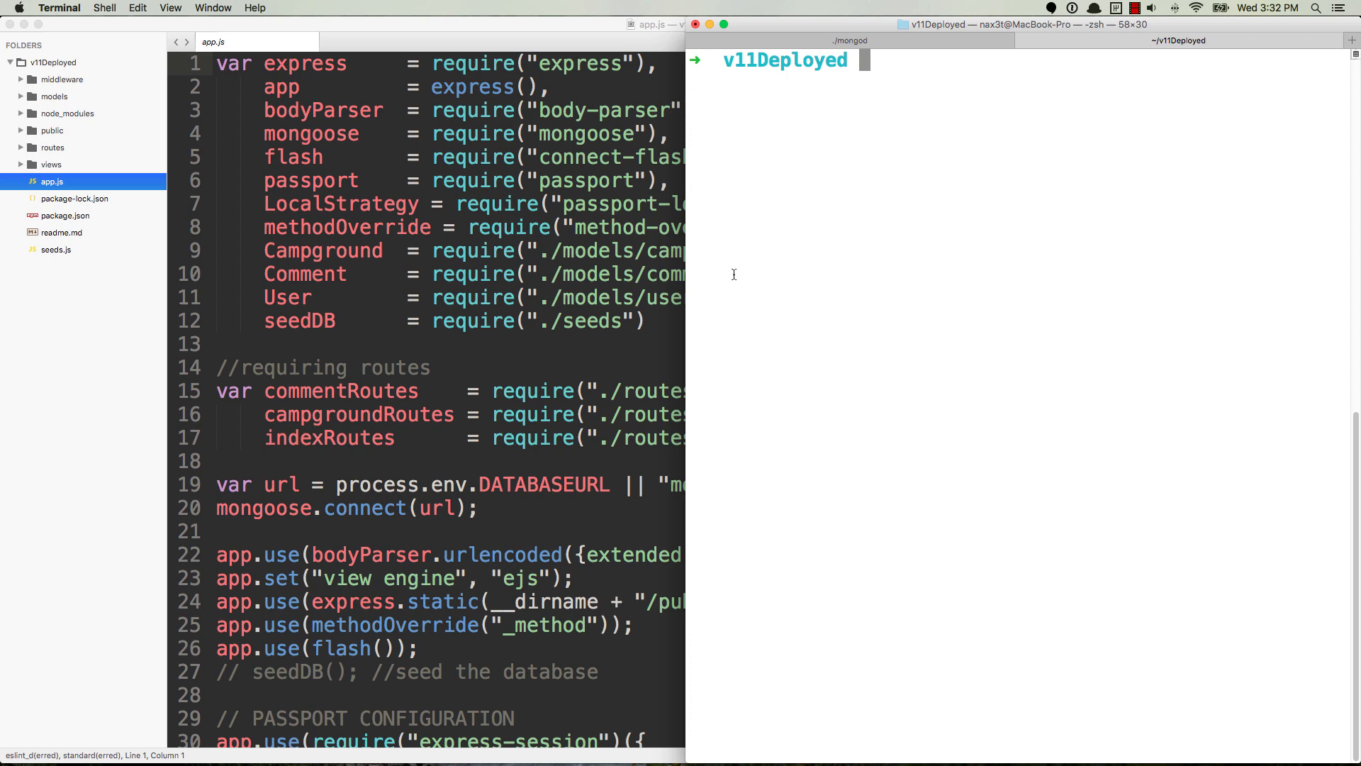
# - Start the server with nodemon instead of node app, launching app.js and printing The YelpCamp Server Has Started!
pyautogui.write('node app')
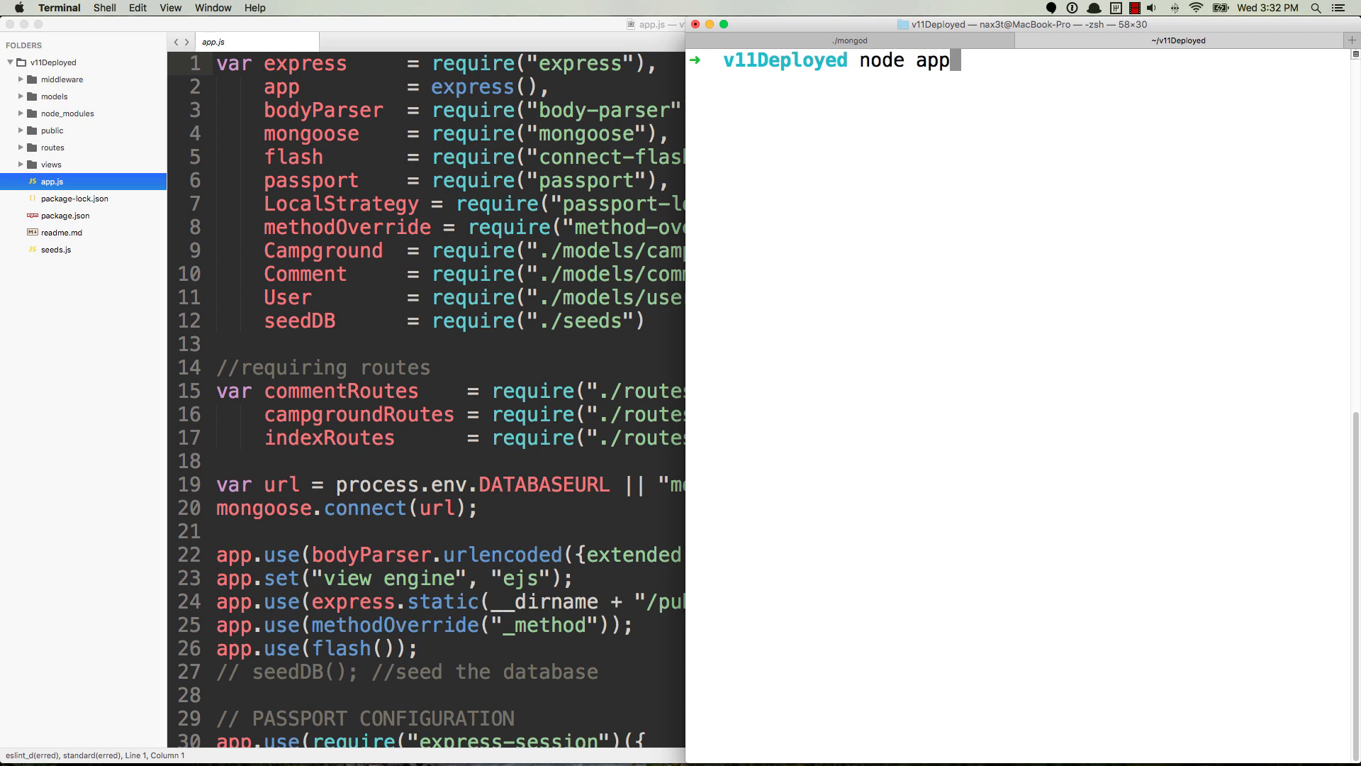
pyautogui.press('Backspace')
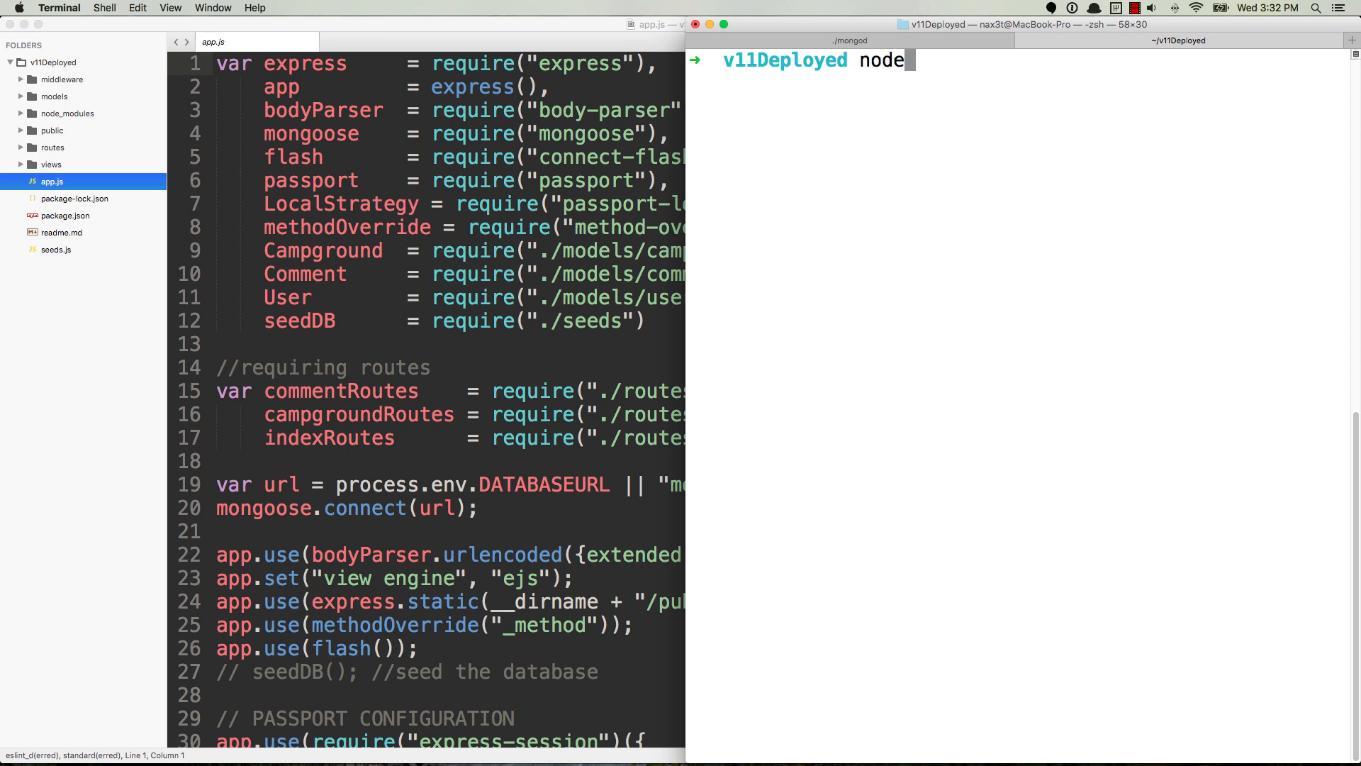
pyautogui.write('mon')
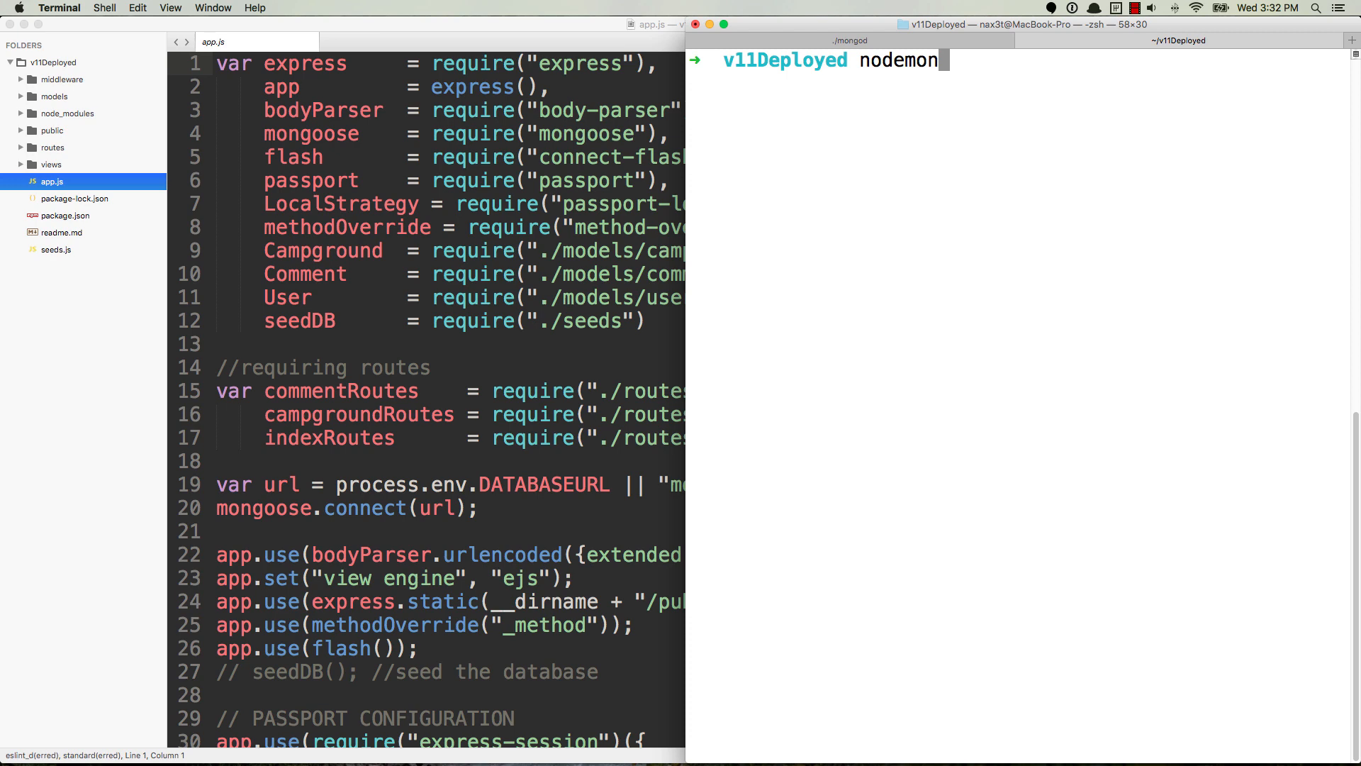
pyautogui.press('Return')
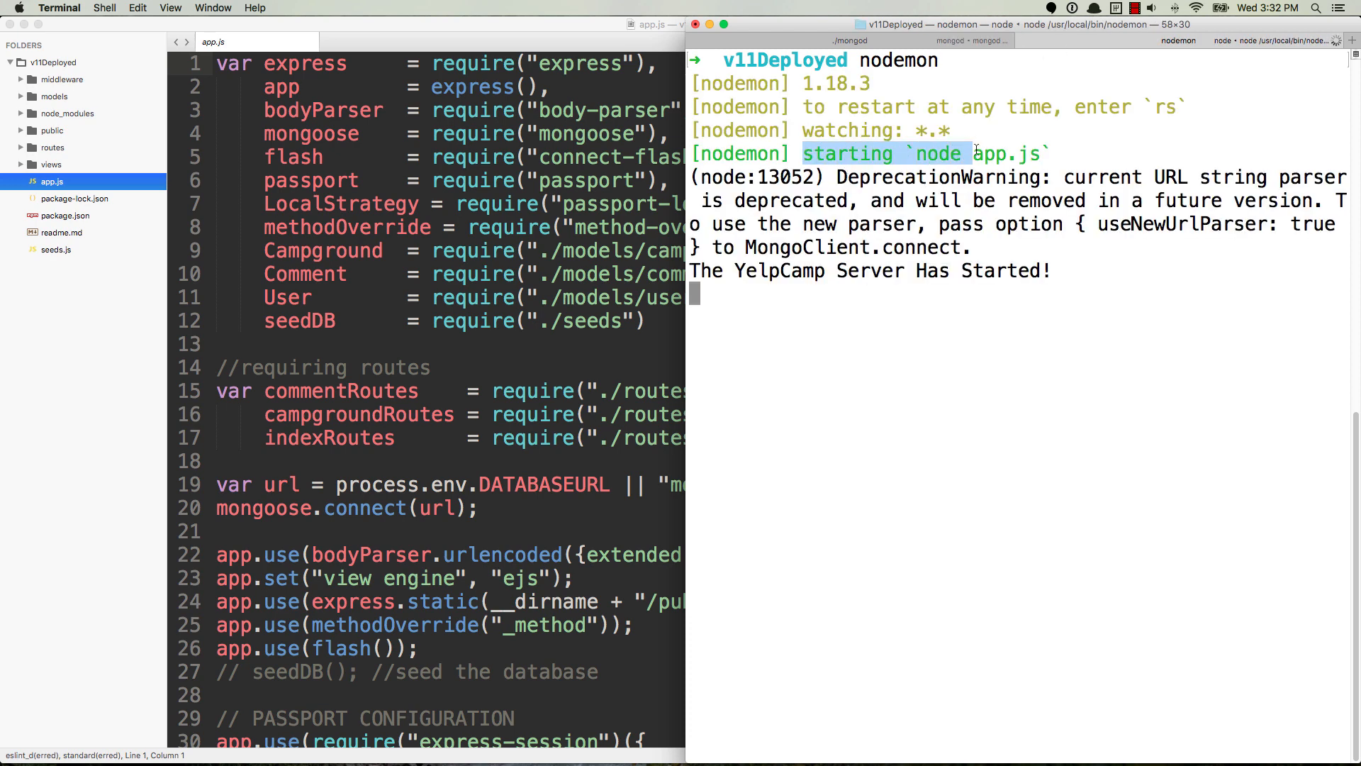
pyautogui.doubleClick(916, 178)
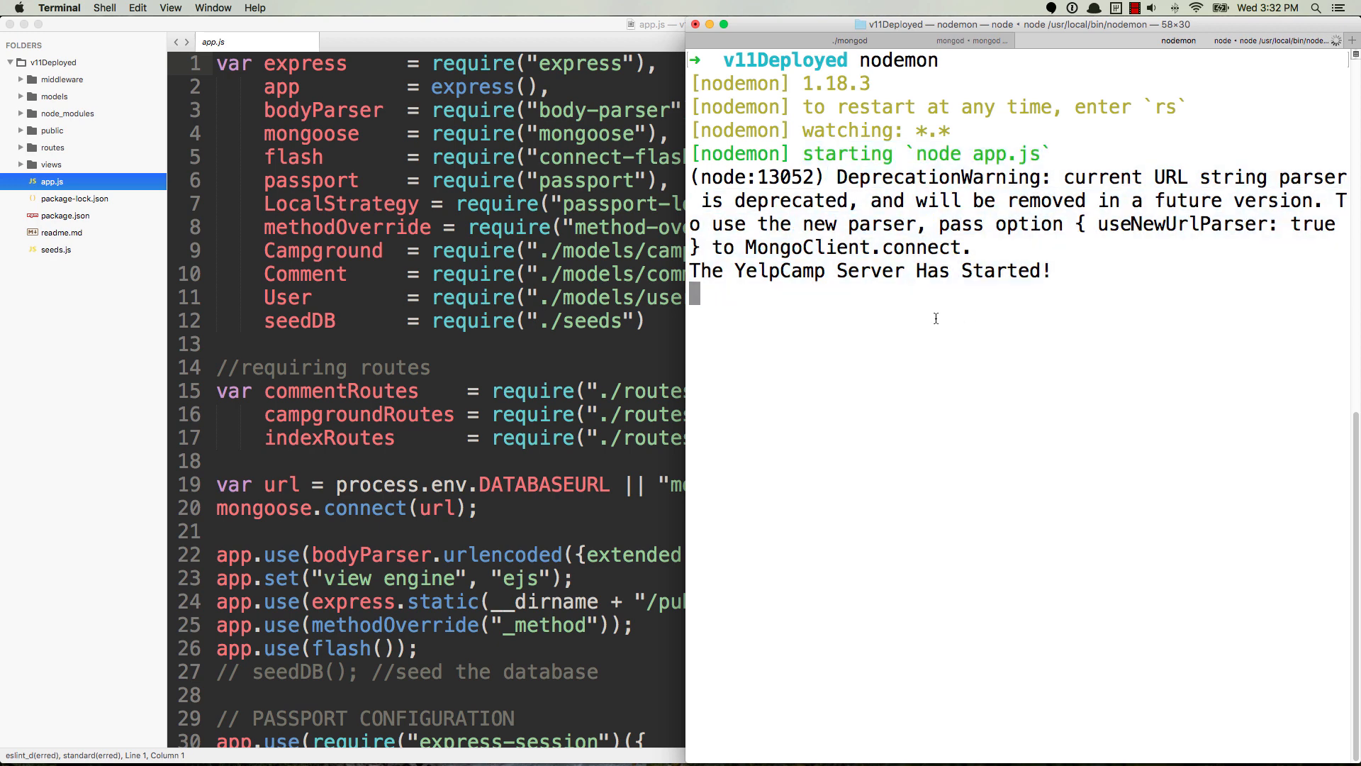
pyautogui.moveTo(553, 311)
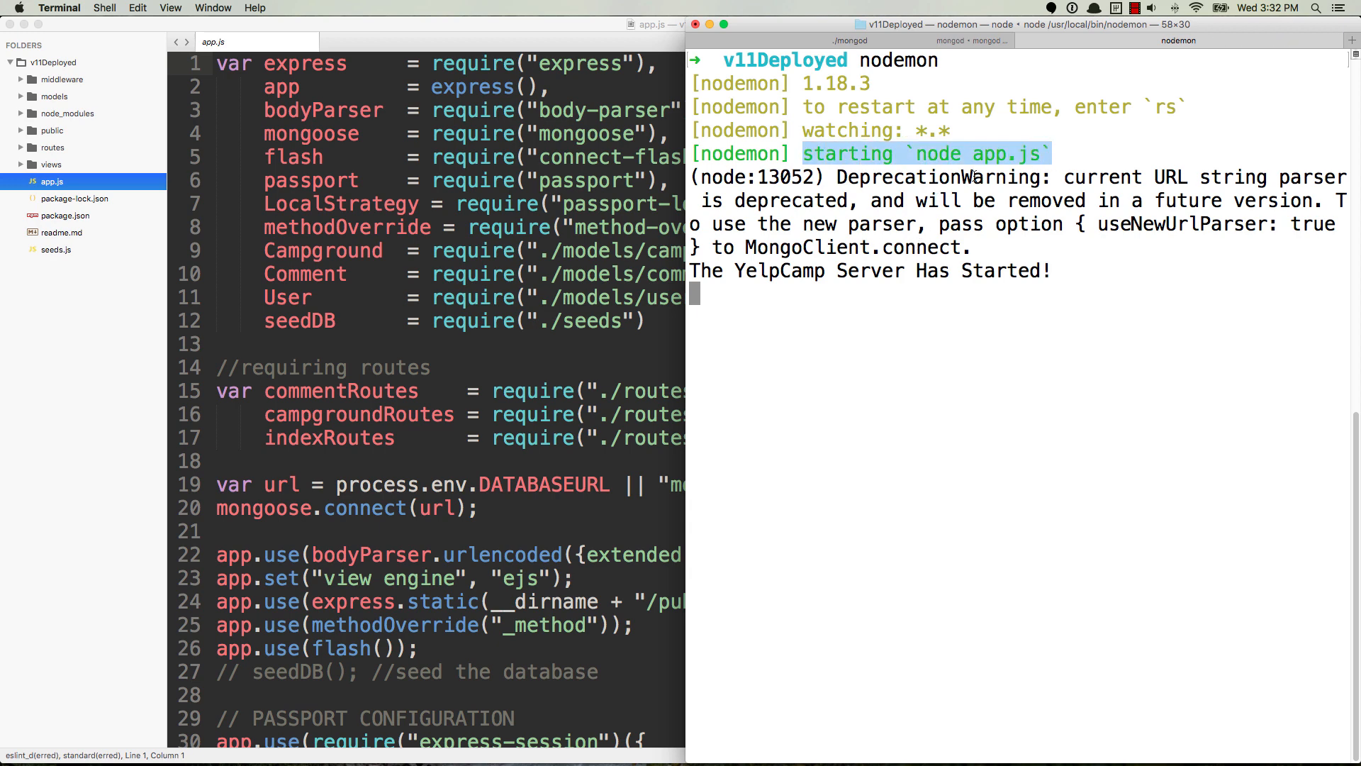
# - View package.json in Sublime and highlight its start script value node app.js
pyautogui.click(65, 216)
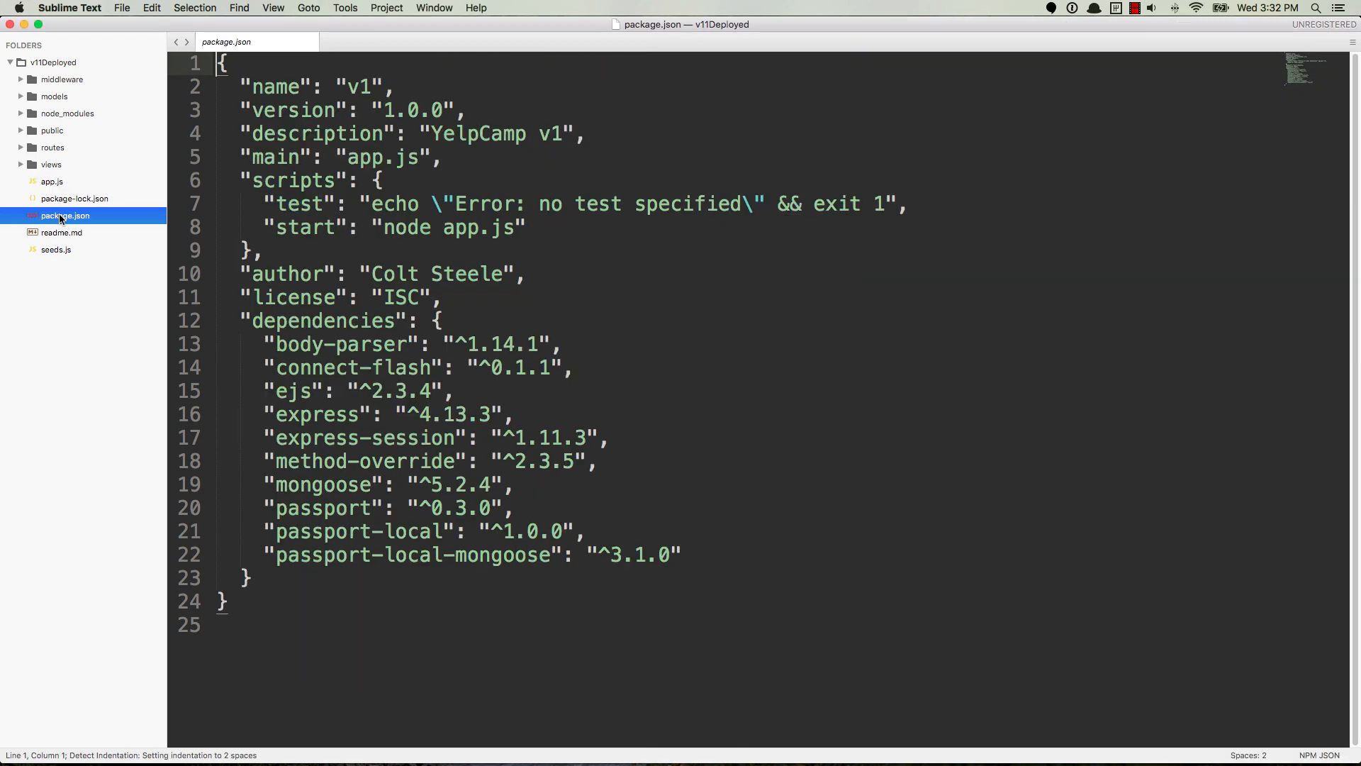
pyautogui.doubleClick(307, 227)
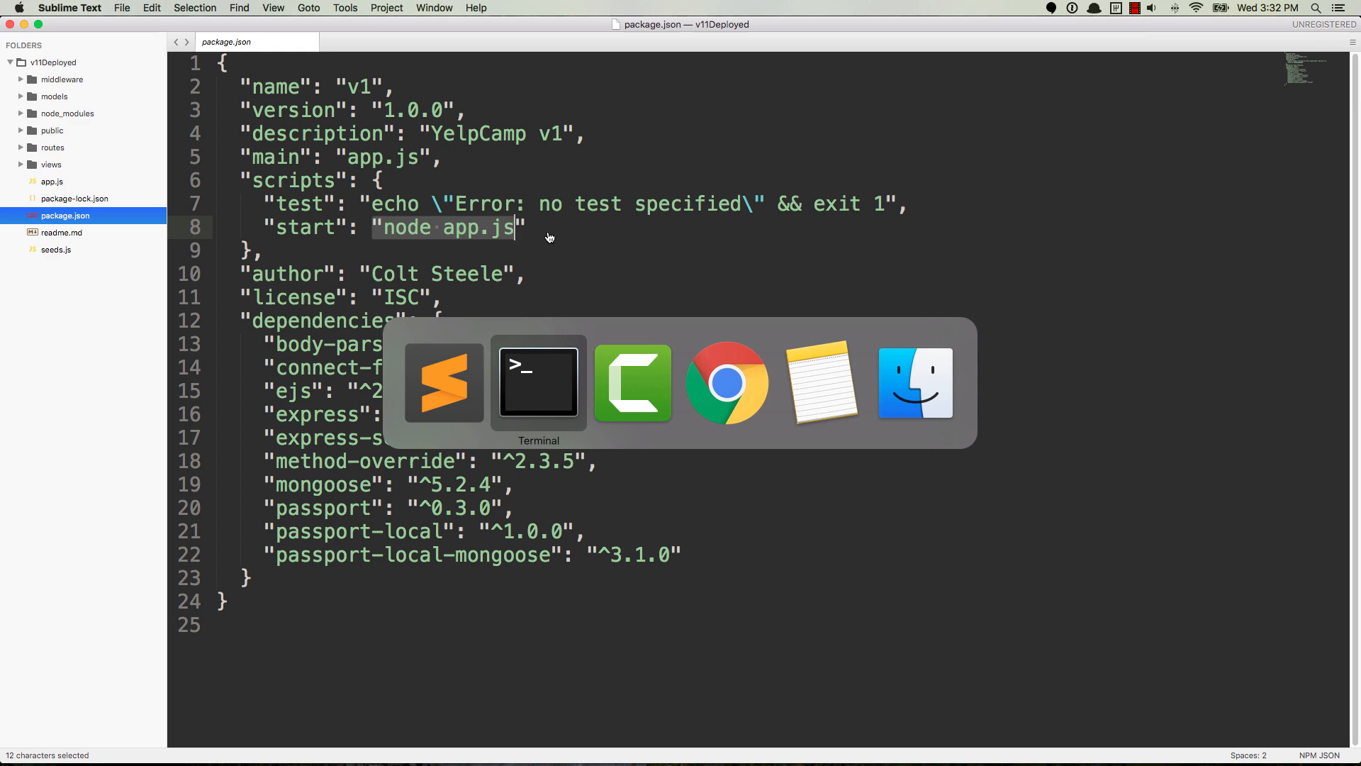
# - Stop the running server and run npm i -g nodemon to update nodemon globally
pyautogui.click(538, 382)
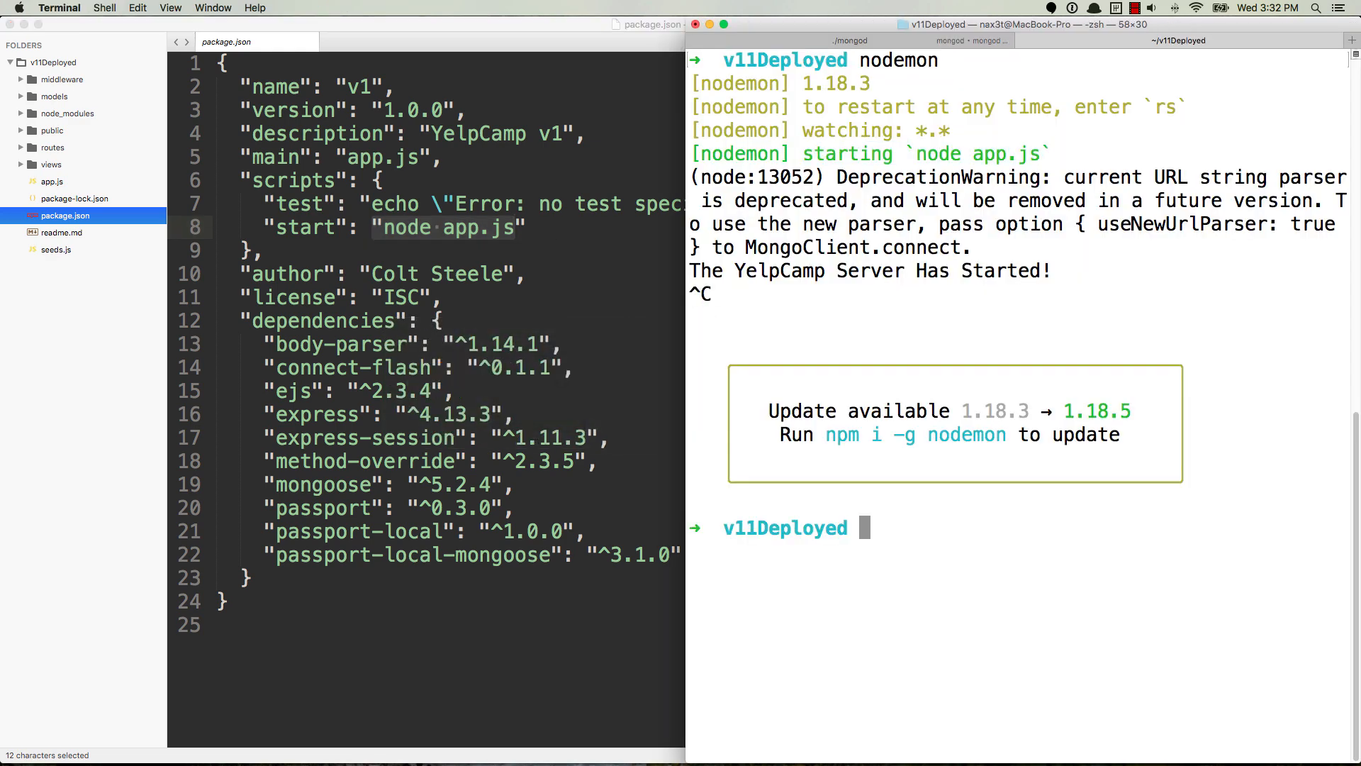
pyautogui.write('npm i -g n')
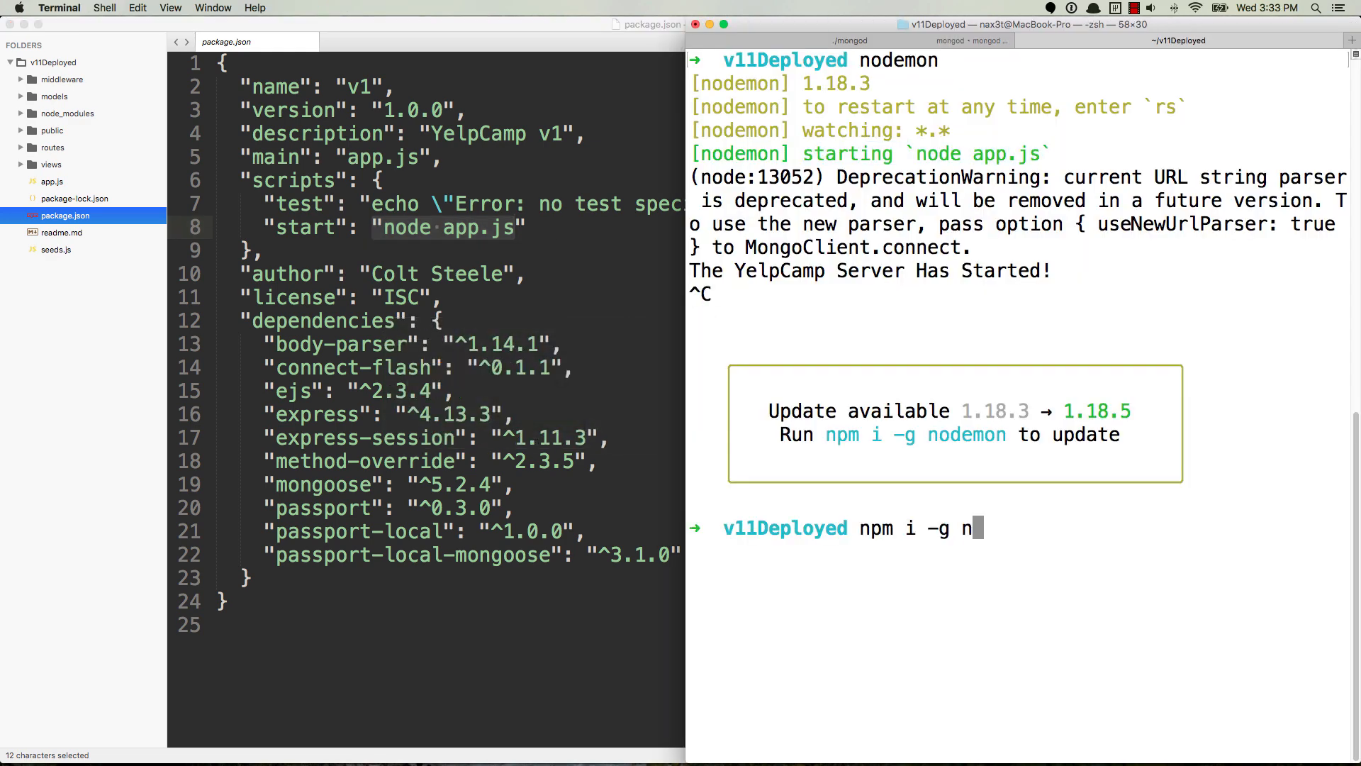
pyautogui.write('odemon')
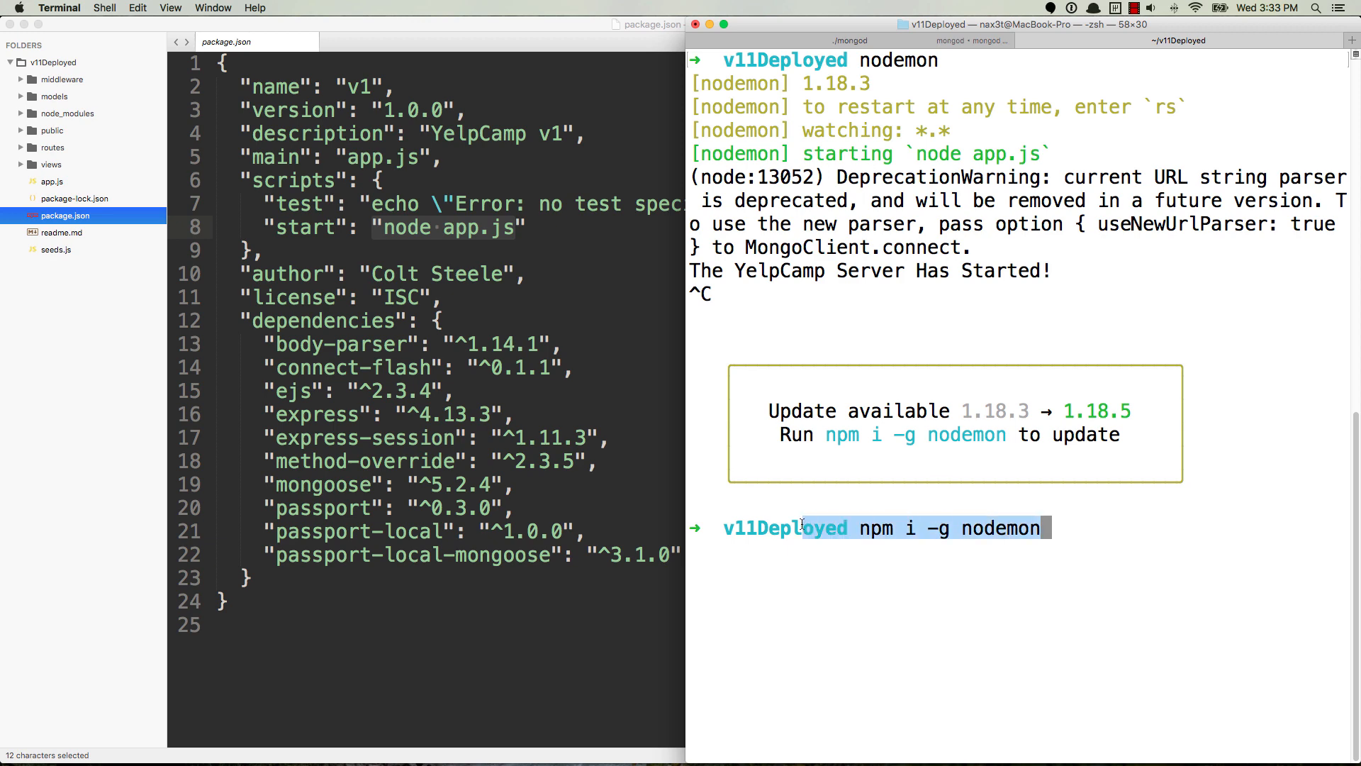
pyautogui.press('Return')
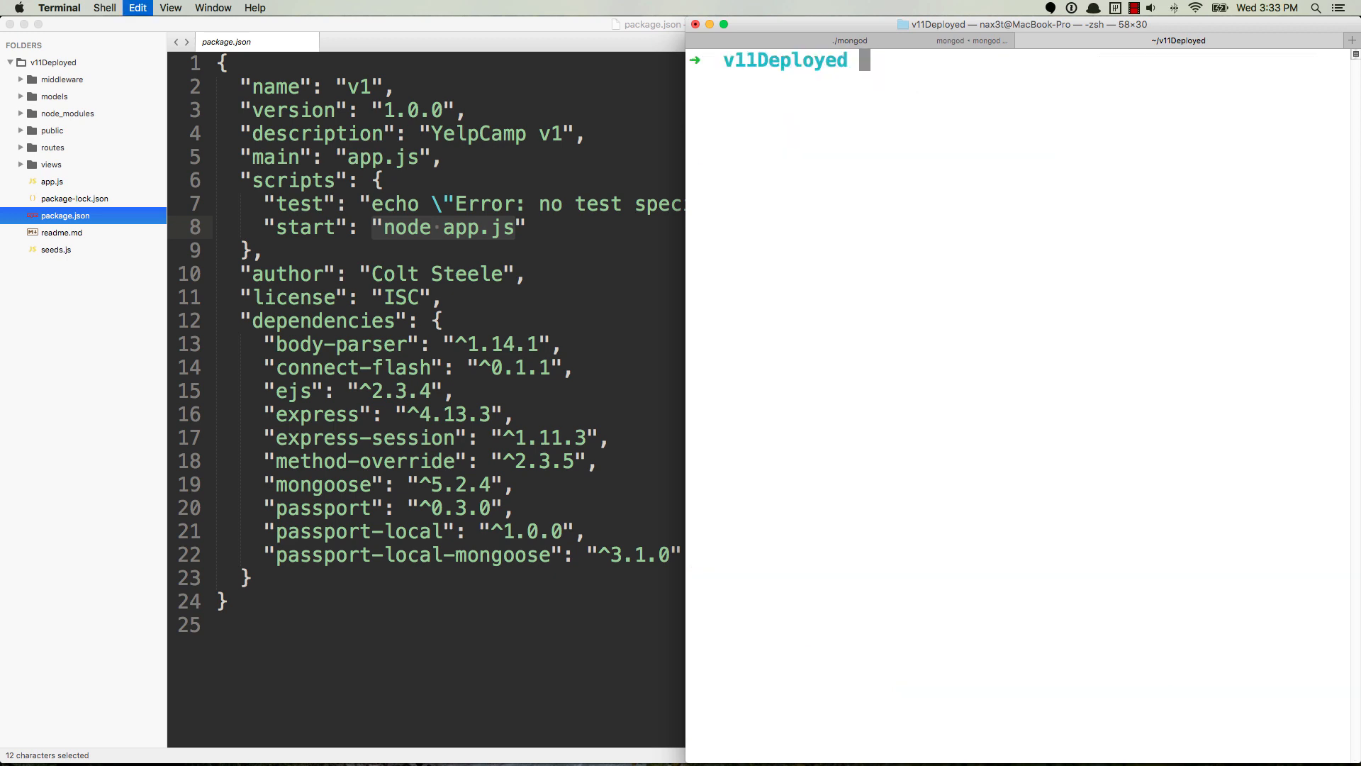
# - Relaunch nodemon 1.18.5, then confirm package.json's main field names app.js, briefly viewing app.js
pyautogui.write('nodemon')
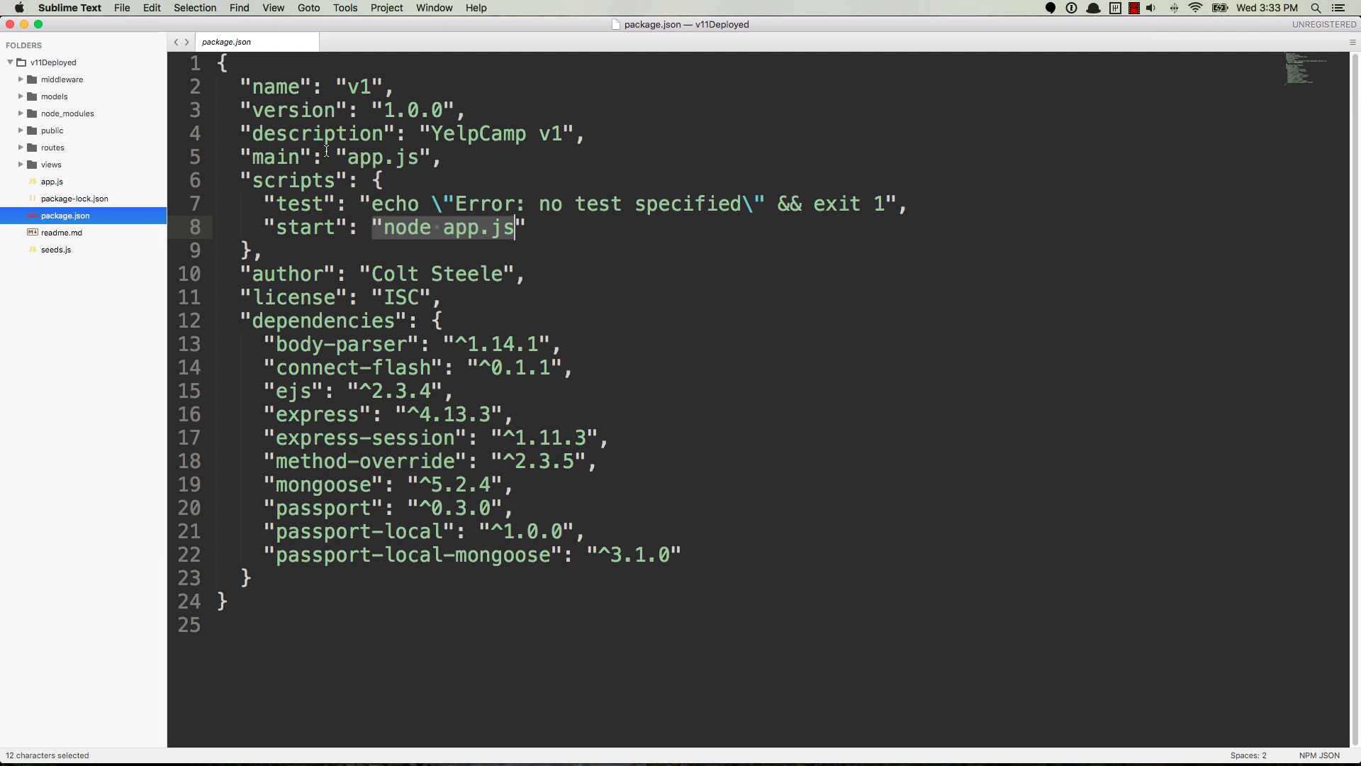
pyautogui.click(245, 157)
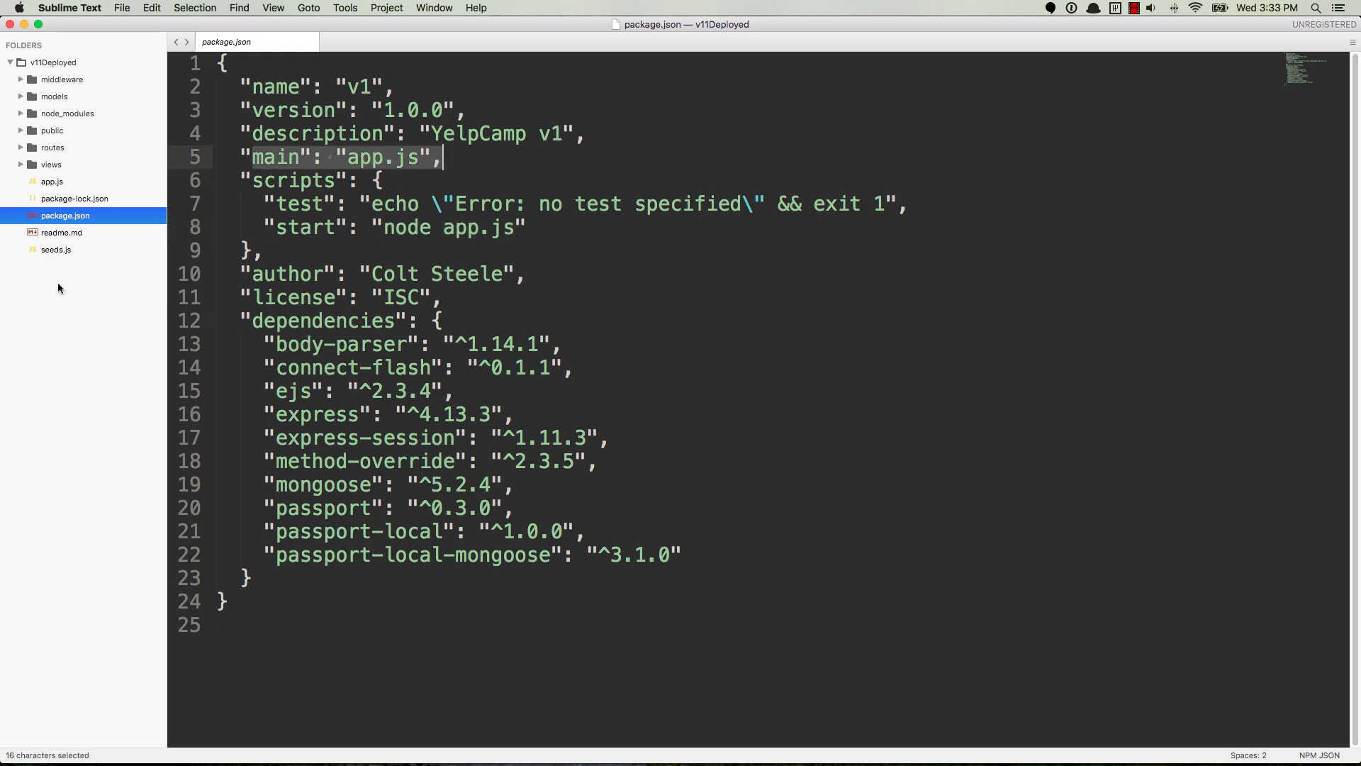
pyautogui.click(53, 182)
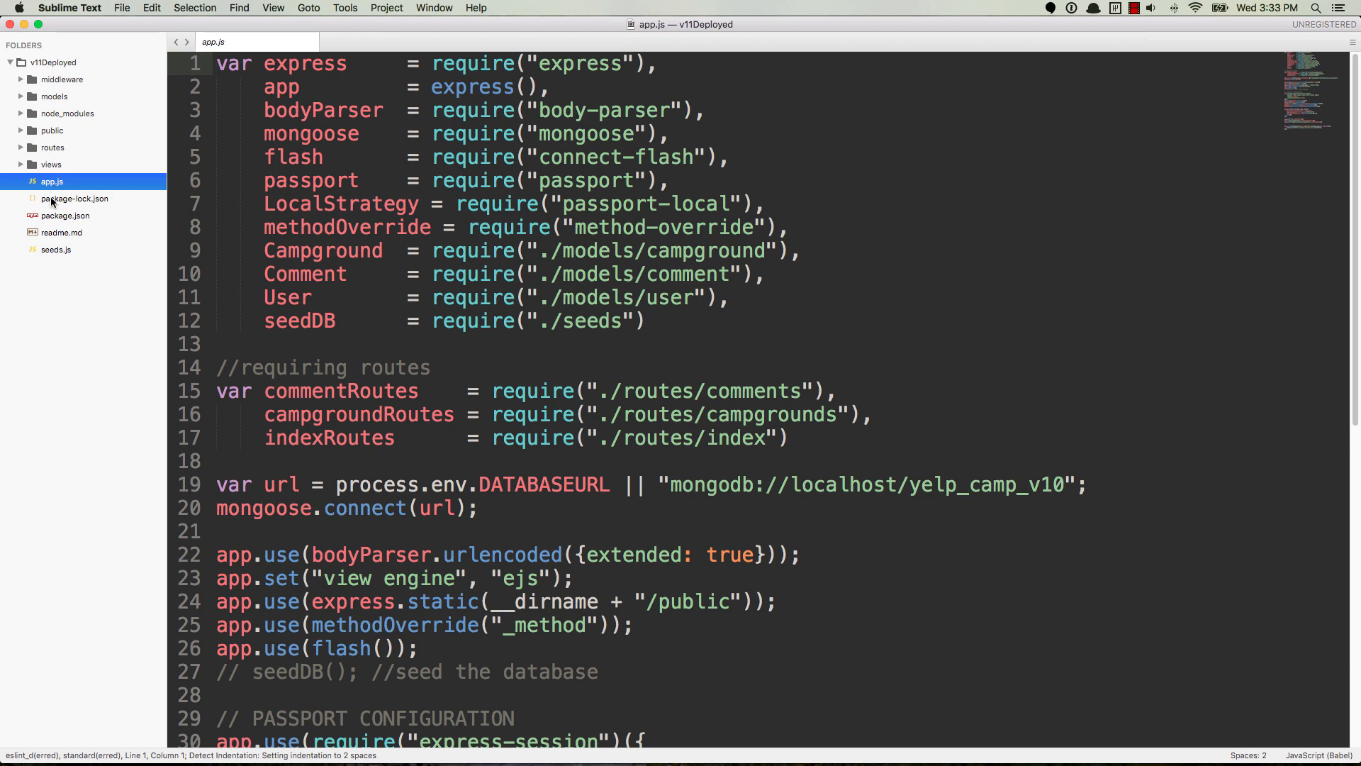
pyautogui.moveTo(59, 209)
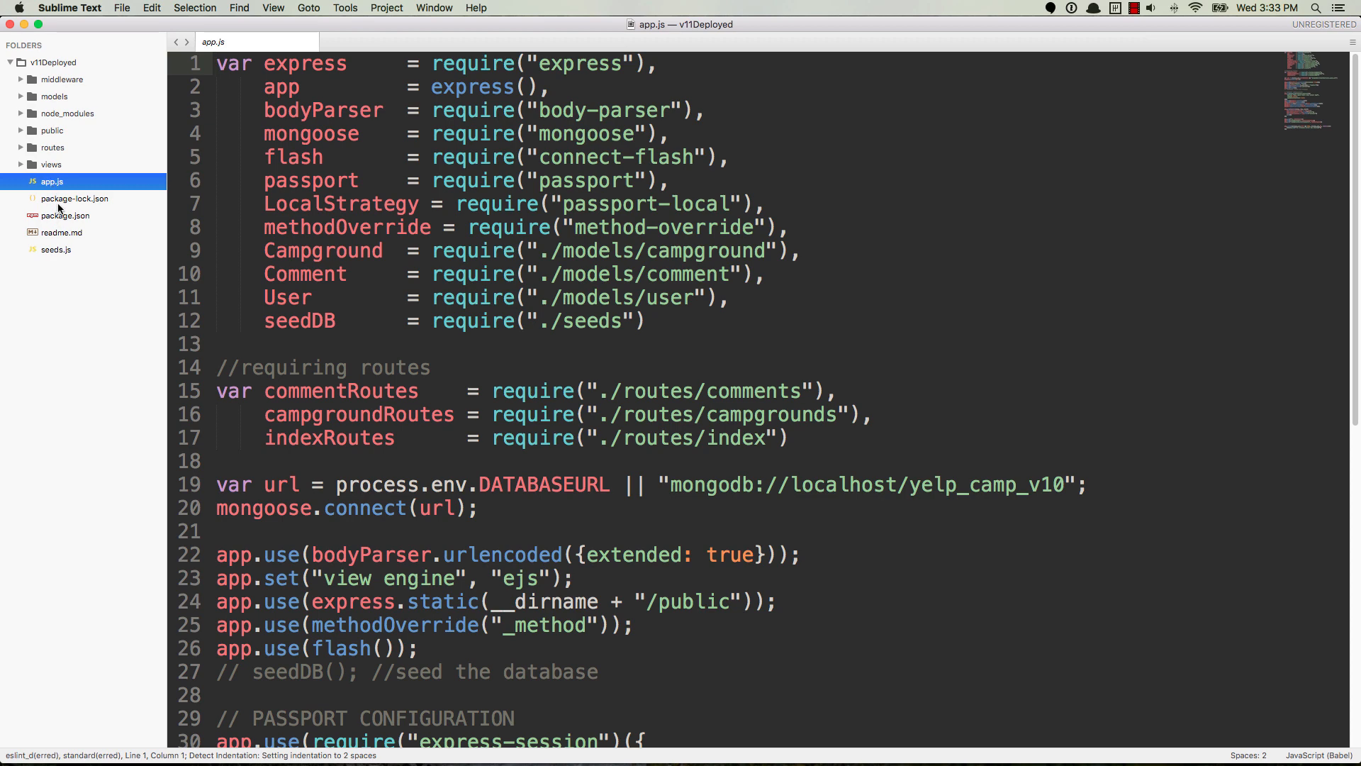
pyautogui.click(64, 215)
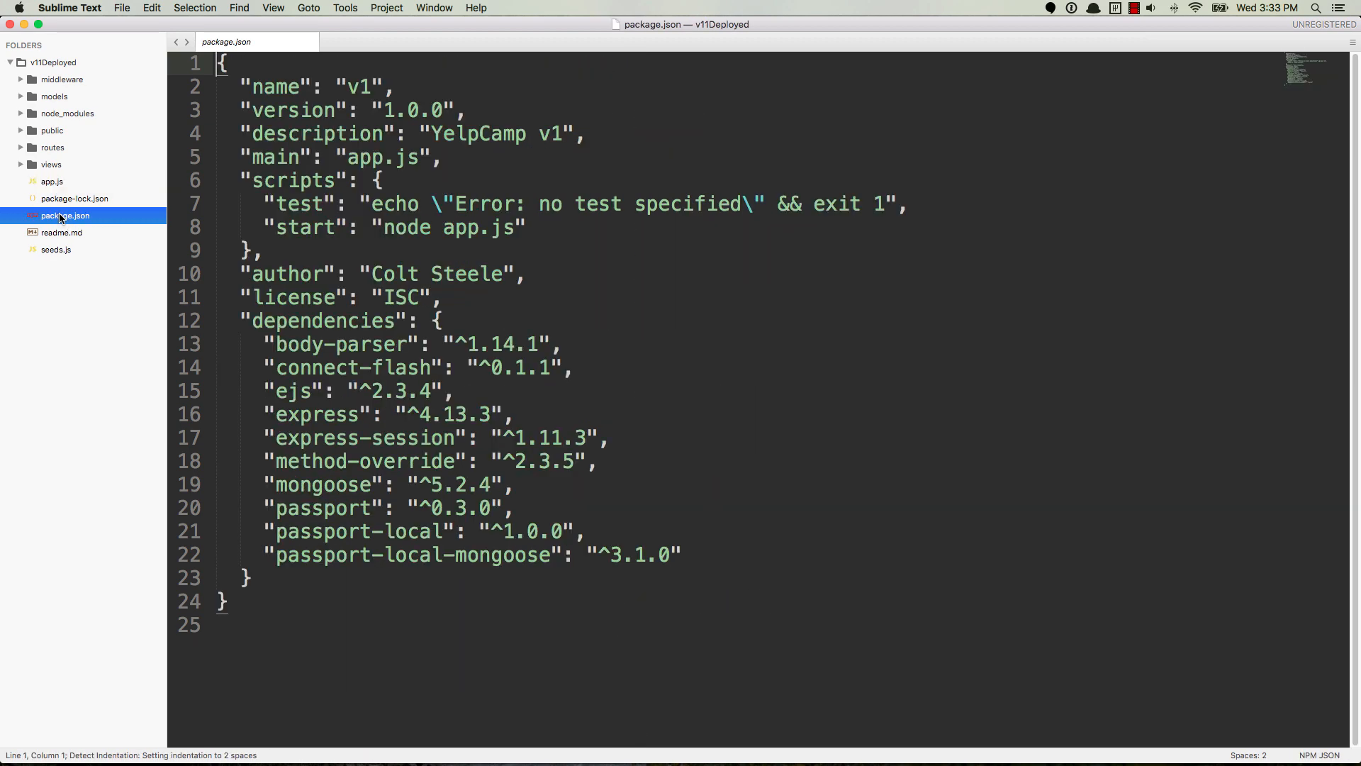
pyautogui.doubleClick(380, 158)
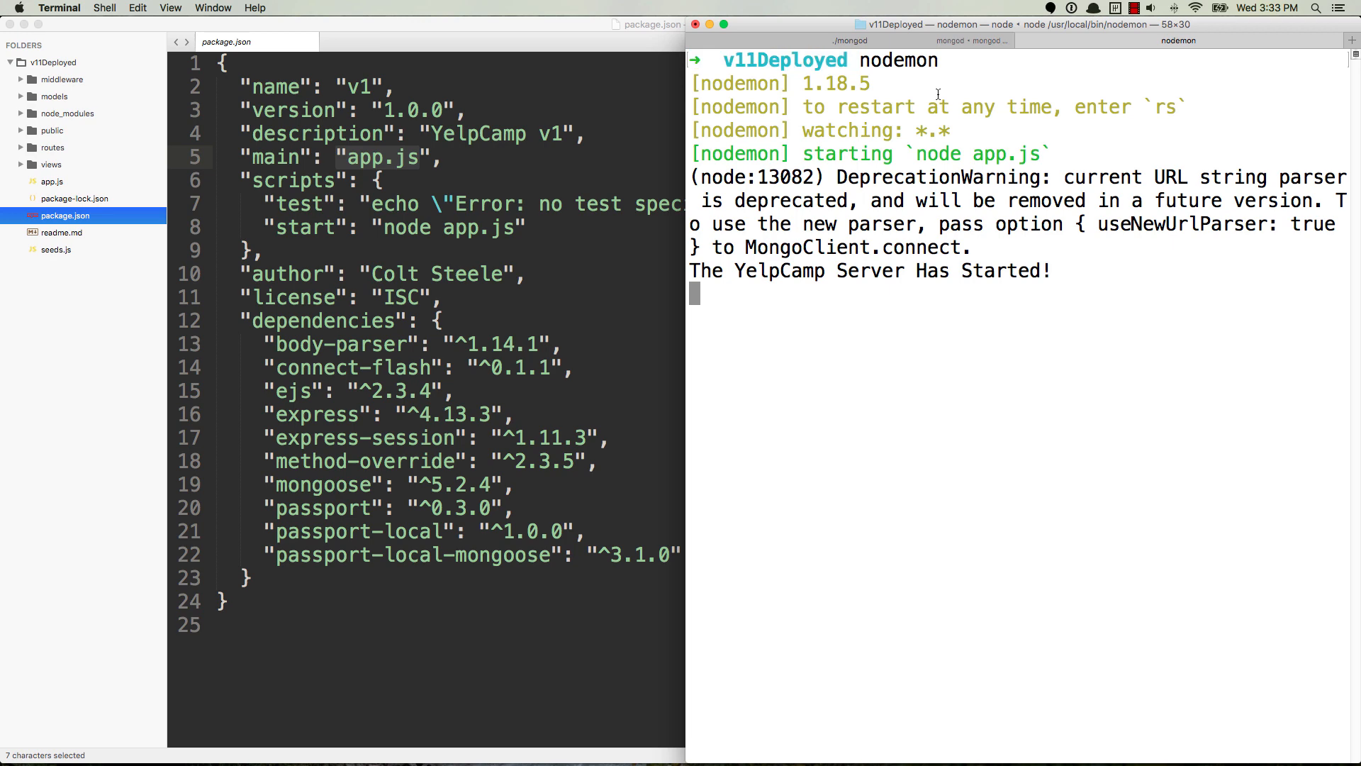
pyautogui.moveTo(345, 274)
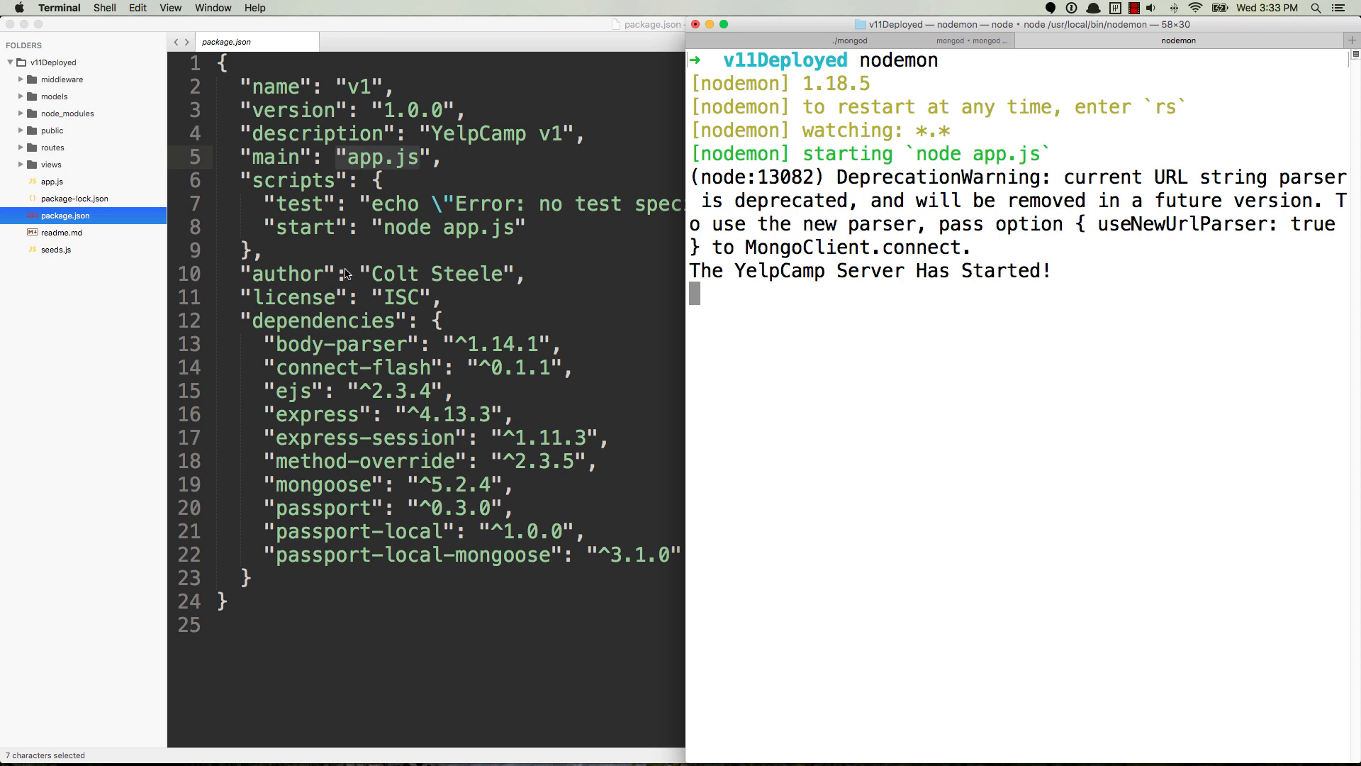
# - Add junk text 'asdfsadfsd' on line 5 of routes/index.js, triggering a nodemon restart that crashes with a ReferenceError
pyautogui.click(67, 199)
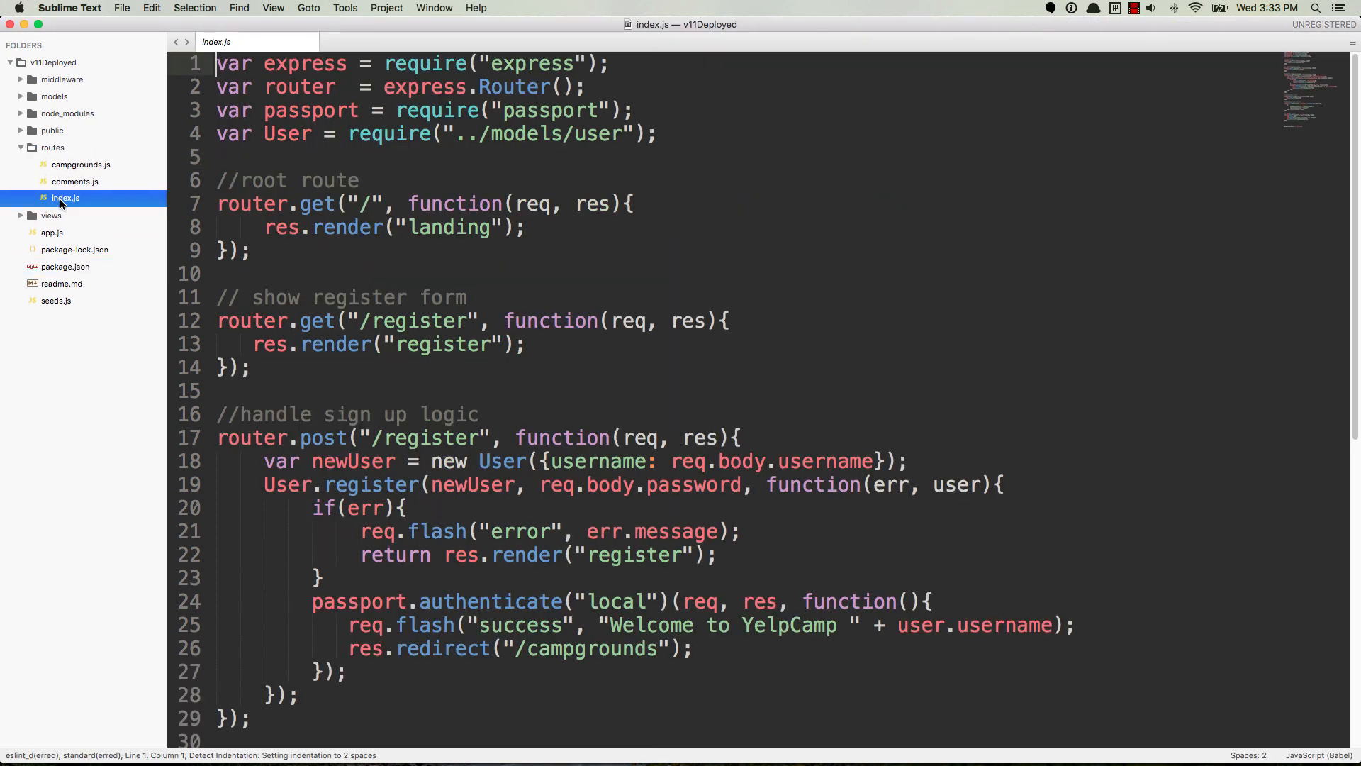
pyautogui.click(668, 133)
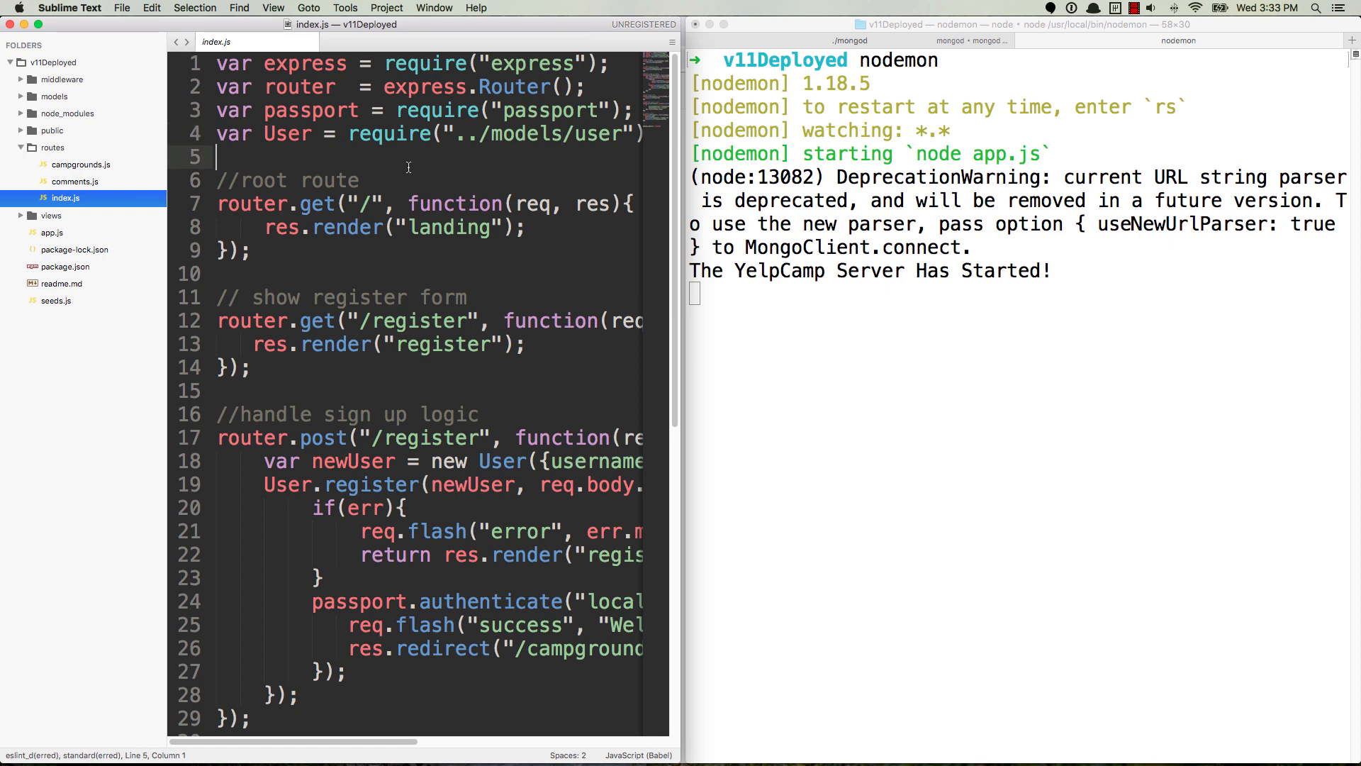
pyautogui.write('asdfsadfsd')
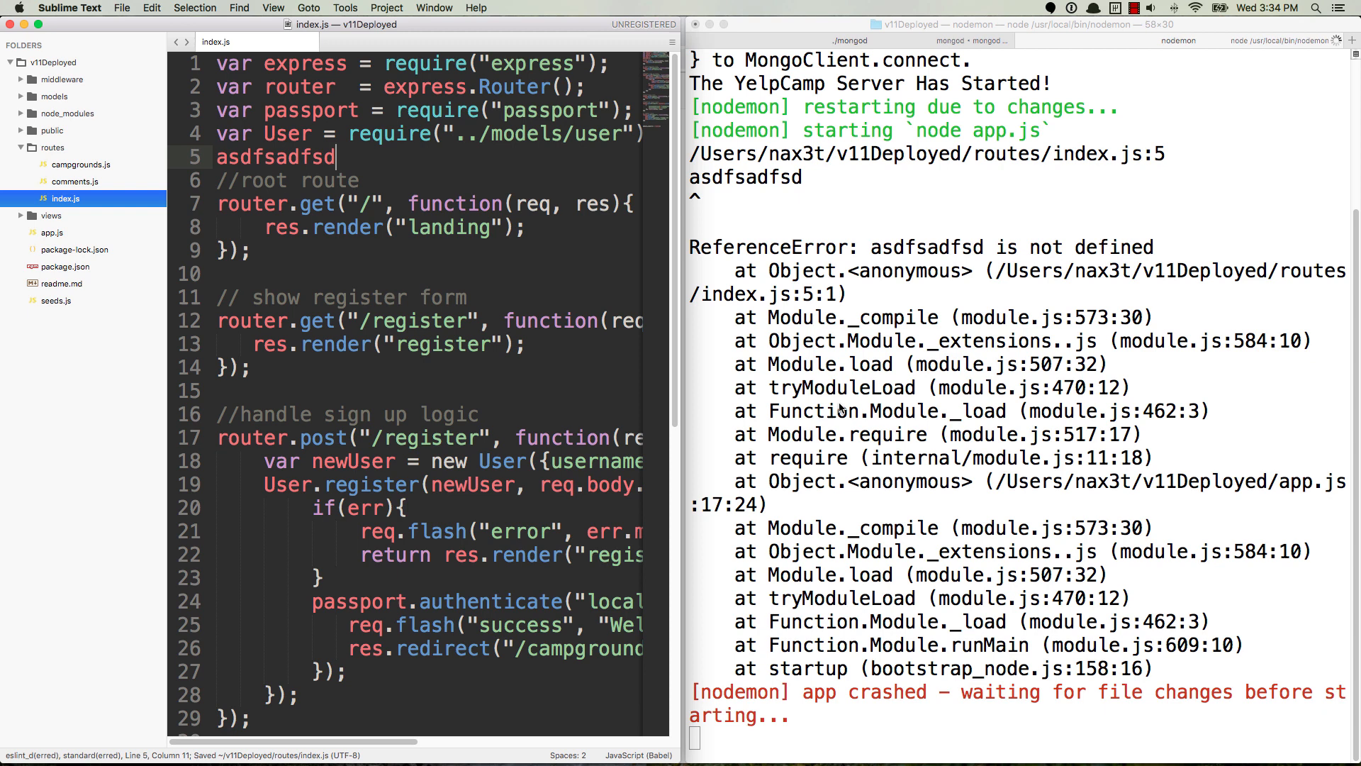
pyautogui.moveTo(858, 304)
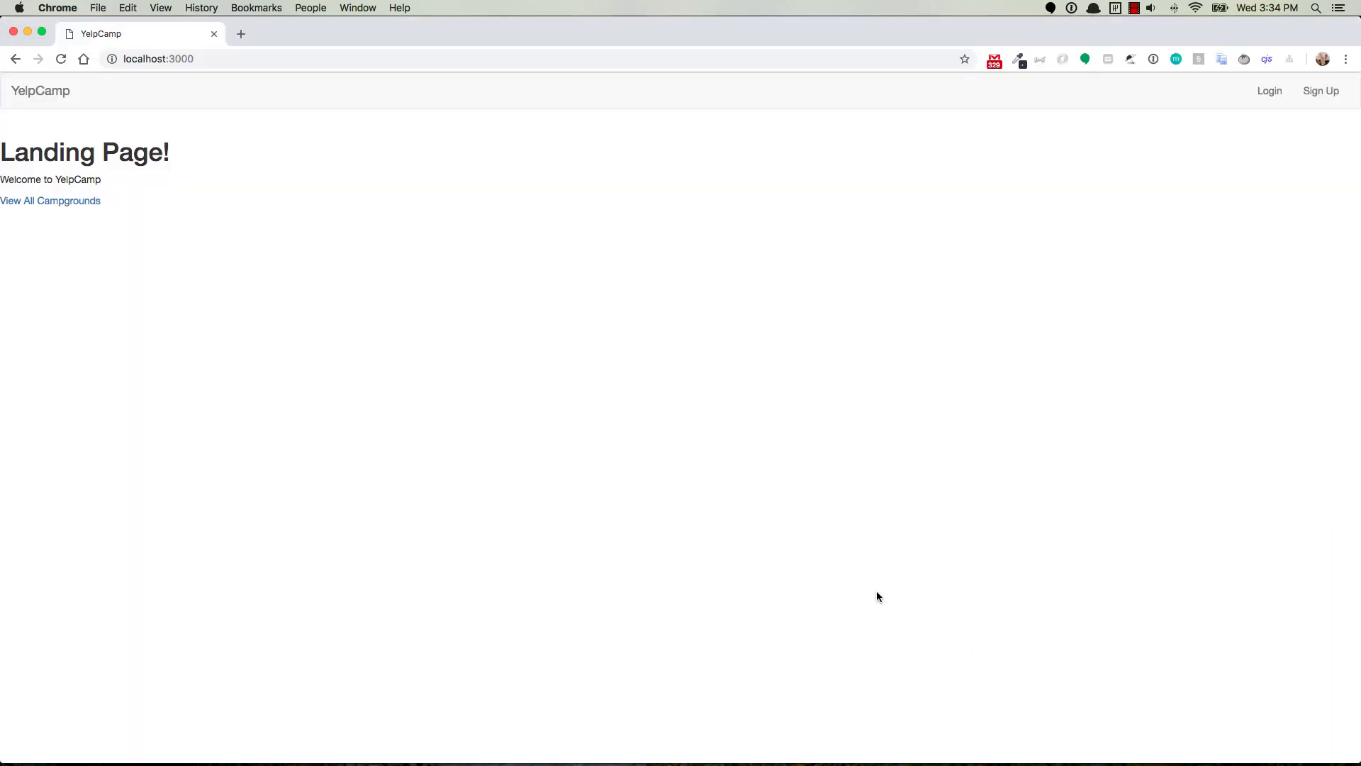
# - View the YelpCamp campgrounds page at localhost:3000 listing two campgrounds
pyautogui.click(52, 200)
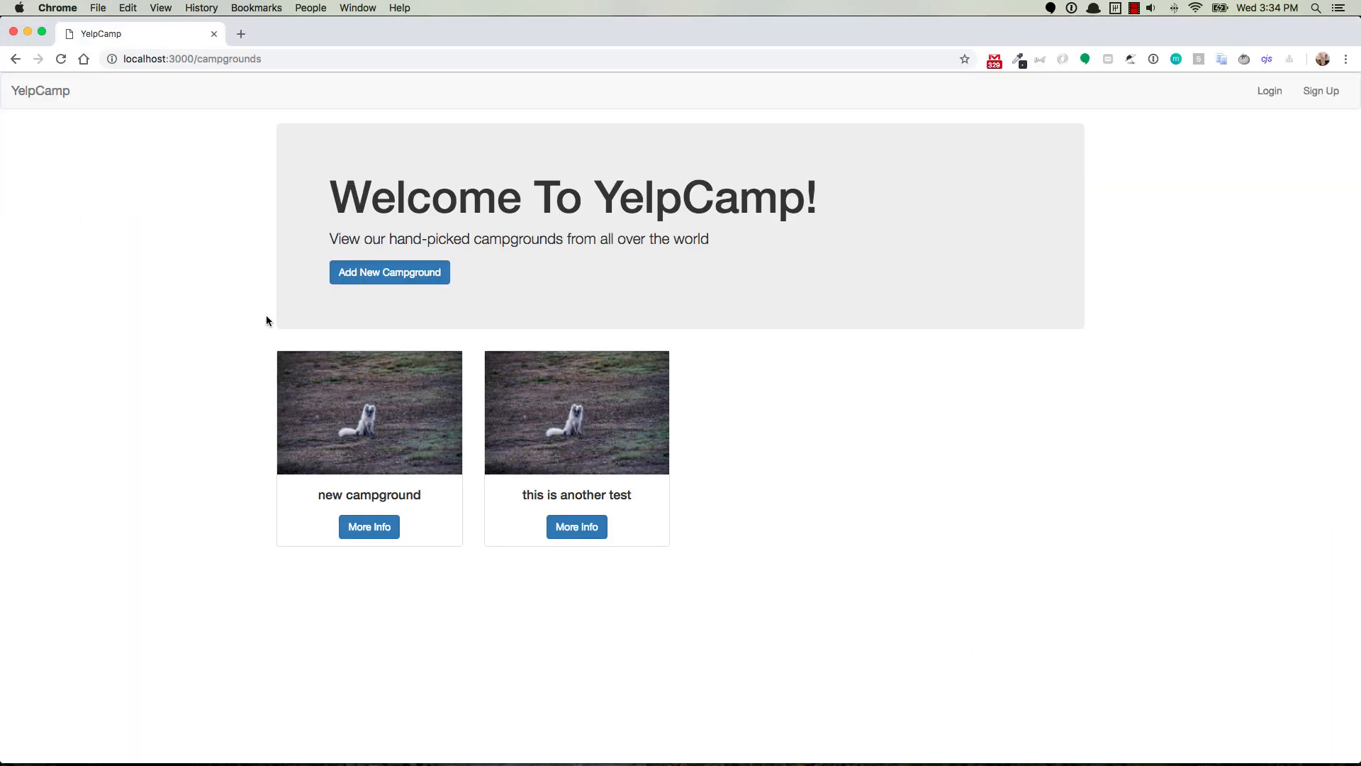
pyautogui.moveTo(747, 404)
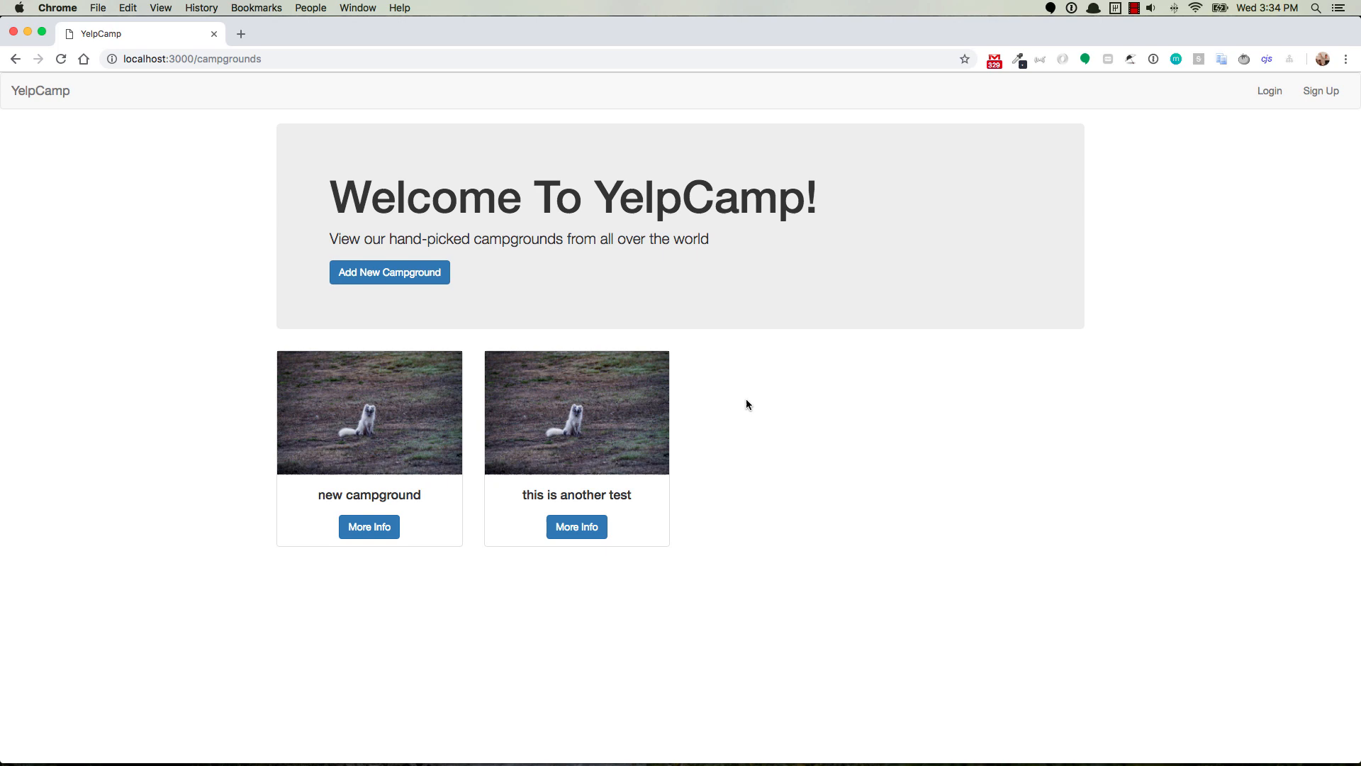
pyautogui.moveTo(734, 399)
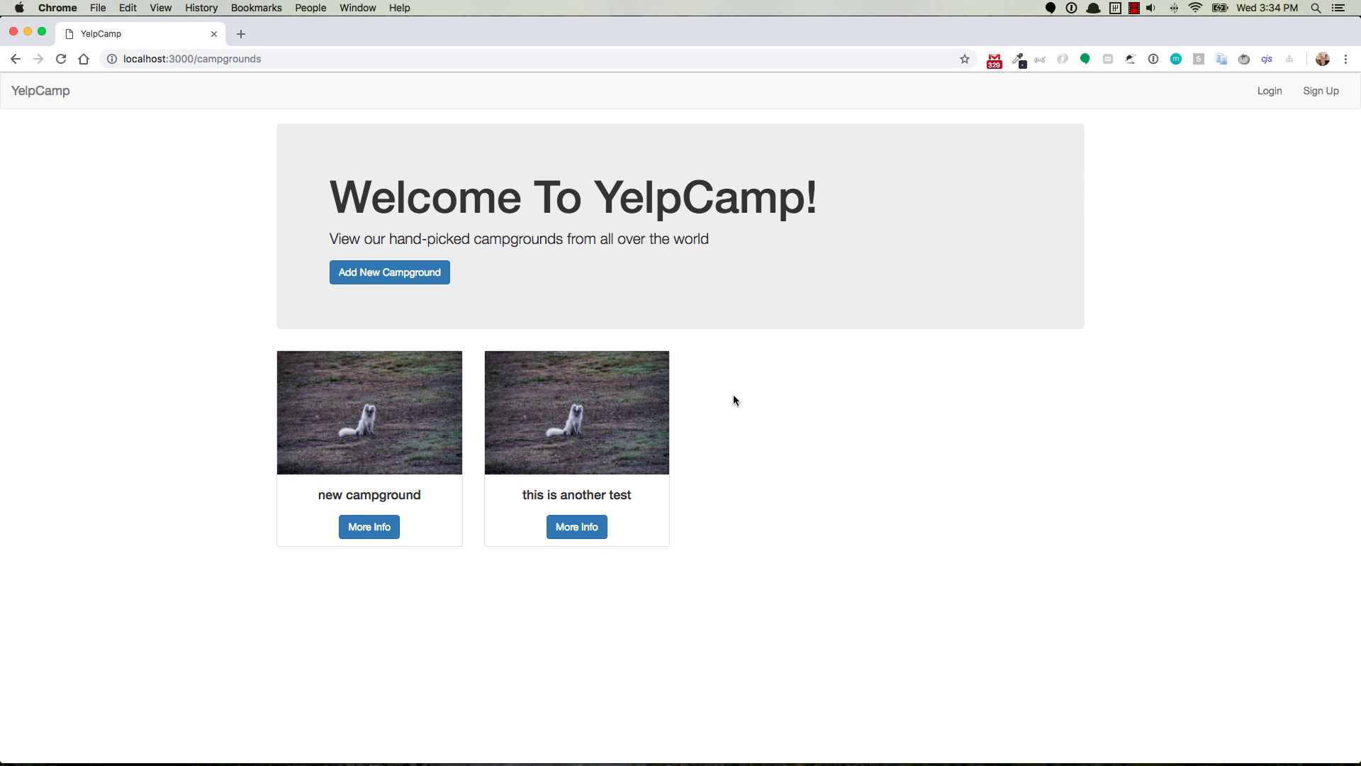
pyautogui.moveTo(860, 348)
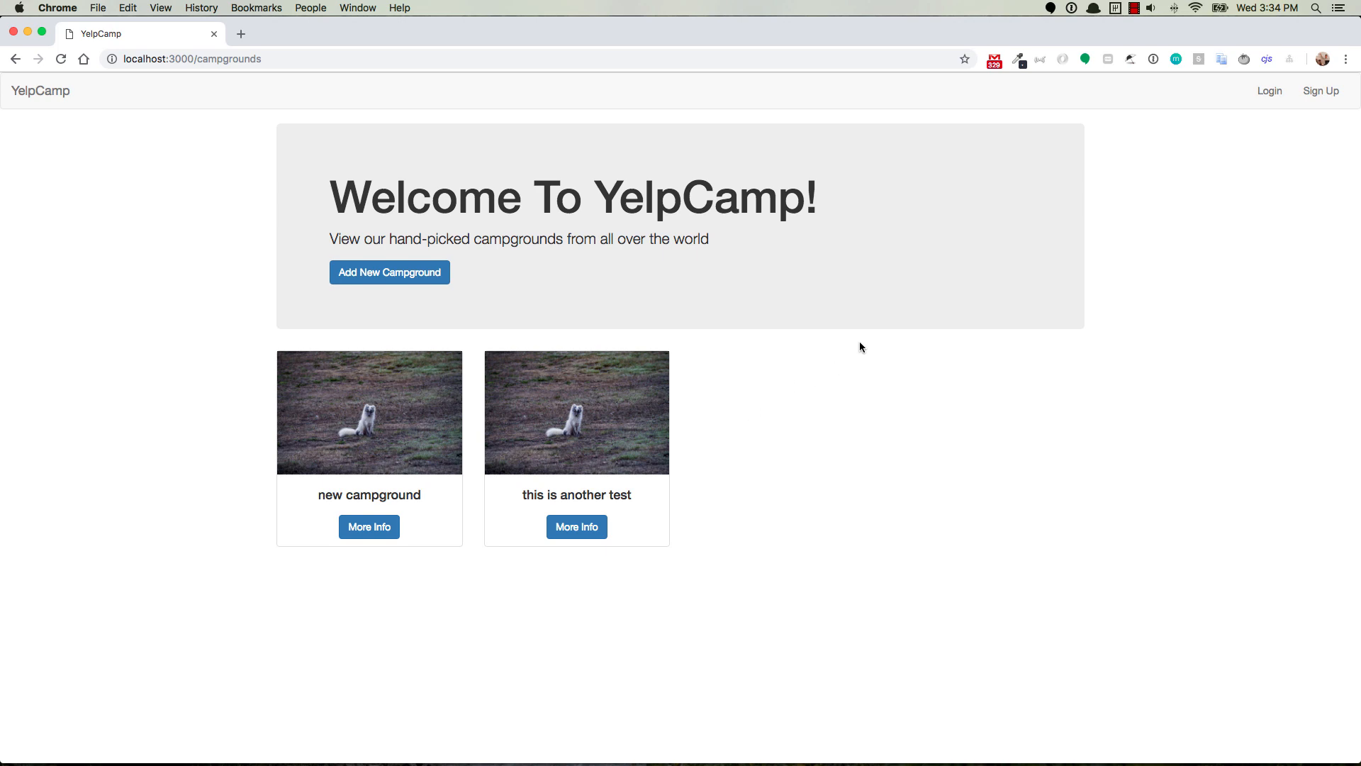